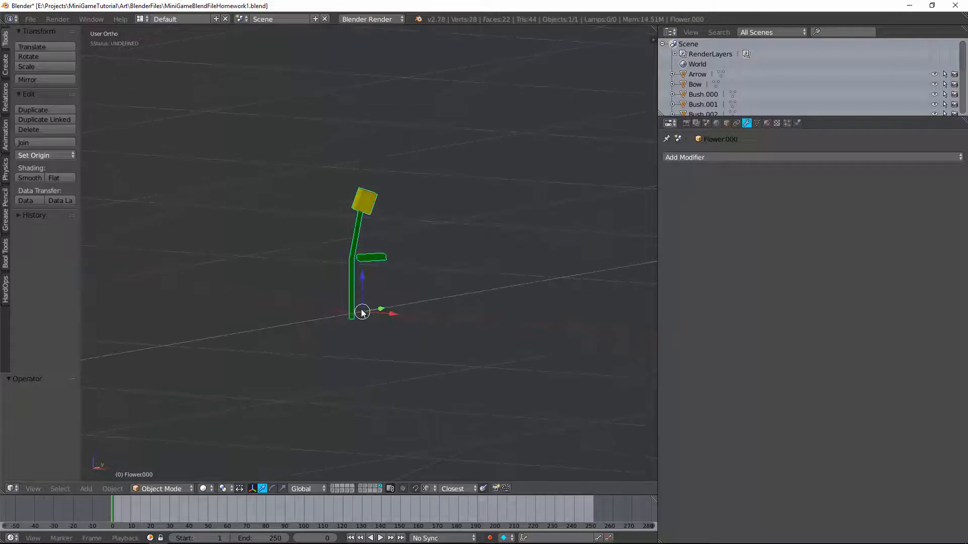
Move the Flower.000 mesh down in Right Ortho so its stem base sits on the origin
key(Tab)
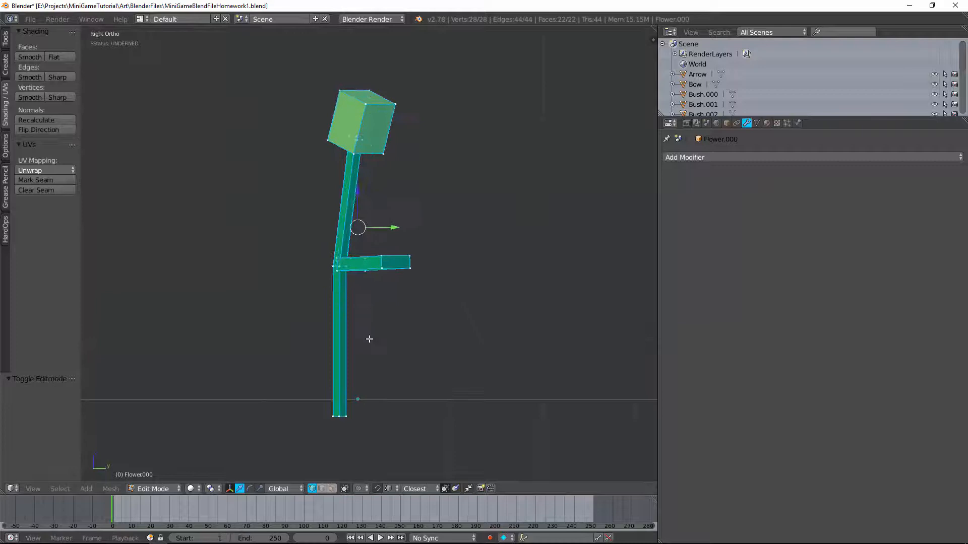
drag(357, 227, 375, 272)
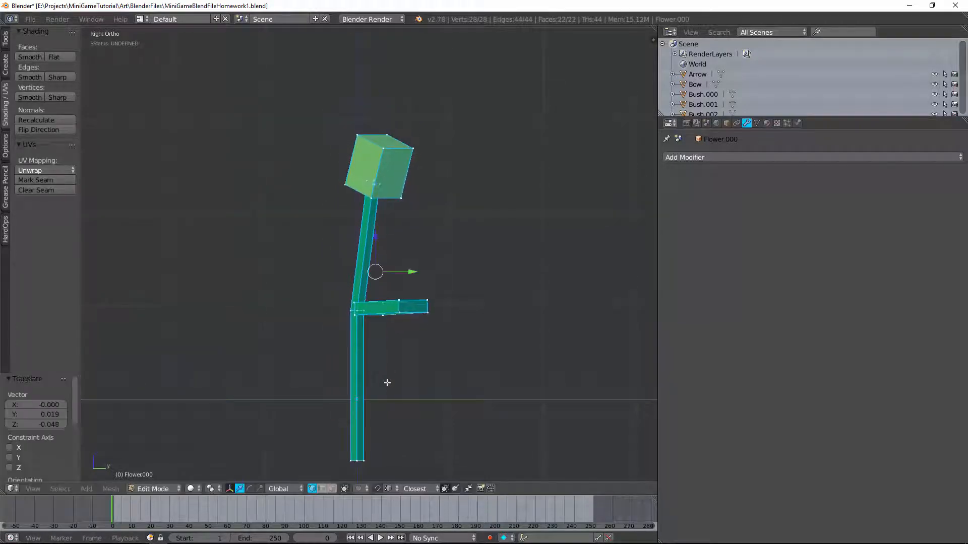
key(Tab)
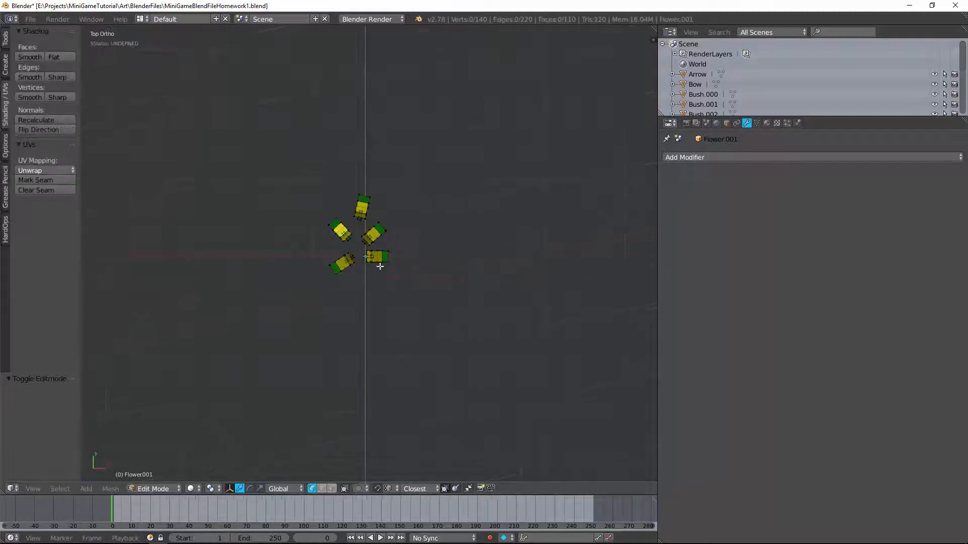
Drag individual flowers outward from the centre into an irregular, natural arrangement
click(375, 257)
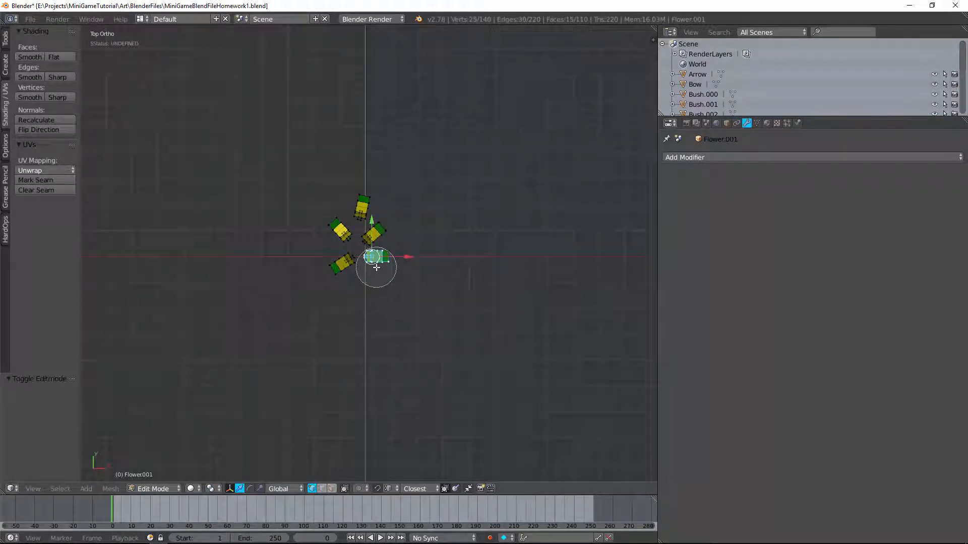
drag(376, 259, 404, 278)
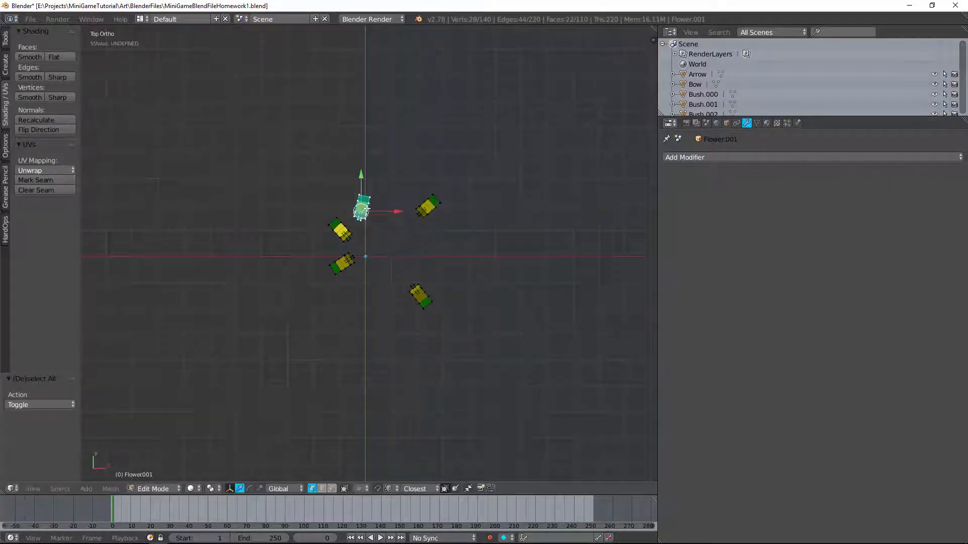
drag(361, 210, 309, 218)
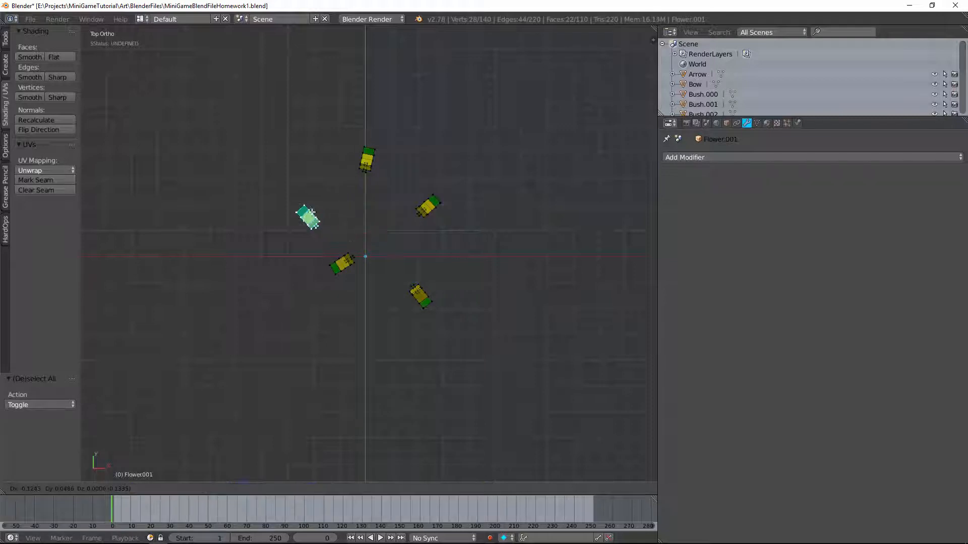
drag(308, 216, 313, 302)
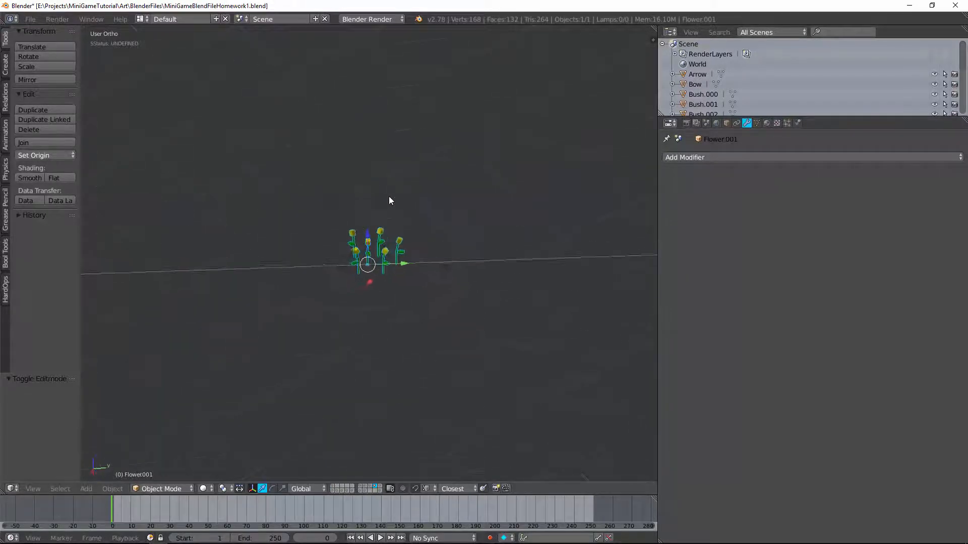
key(Tab)
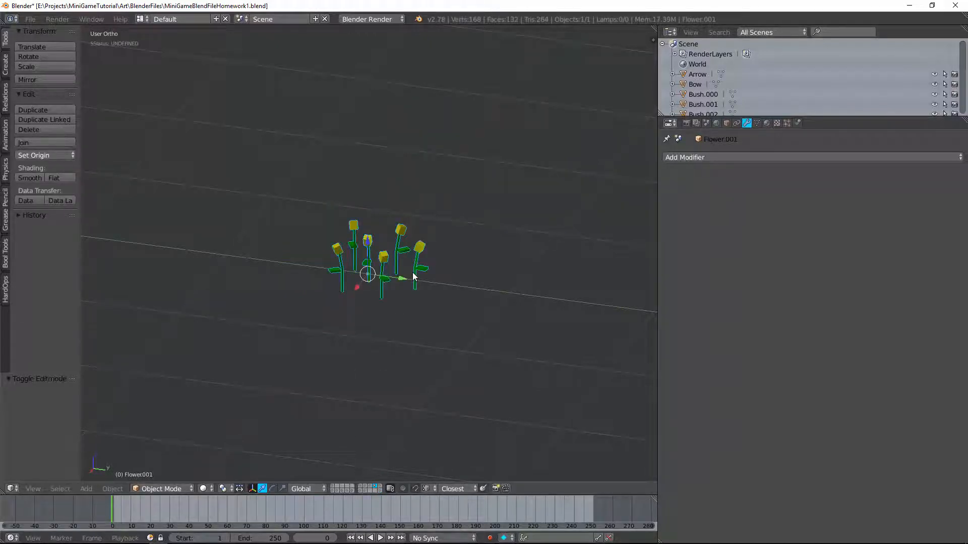
Duplicate the flower cluster with Shift+D and join the copies into one wide patch
key(shift+d)
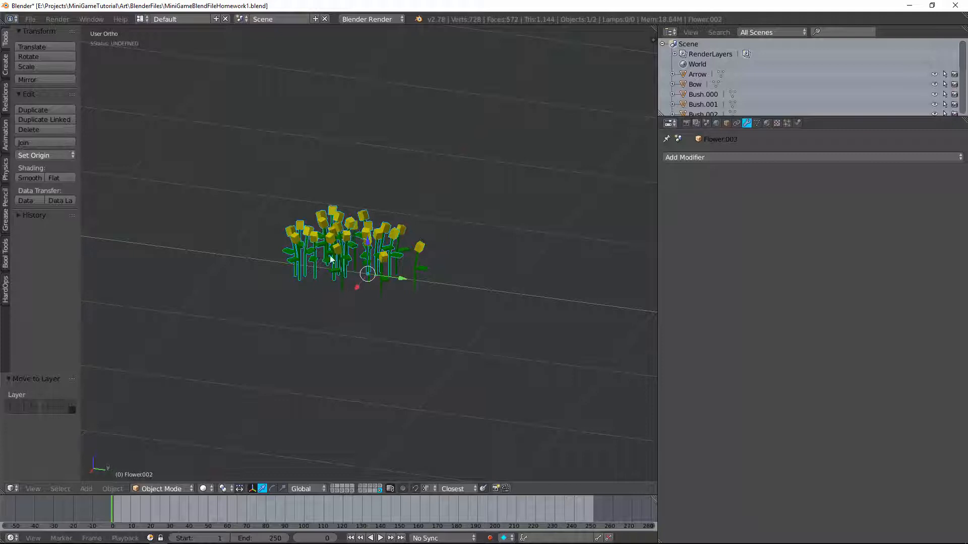
key(Tab)
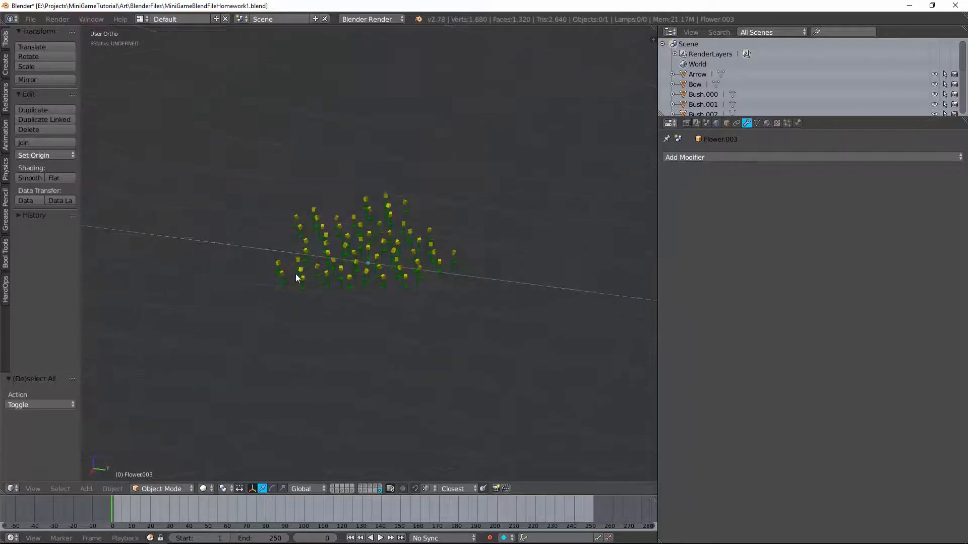
Delete selected flowers from the patch to leave a scattered field
key(Tab)
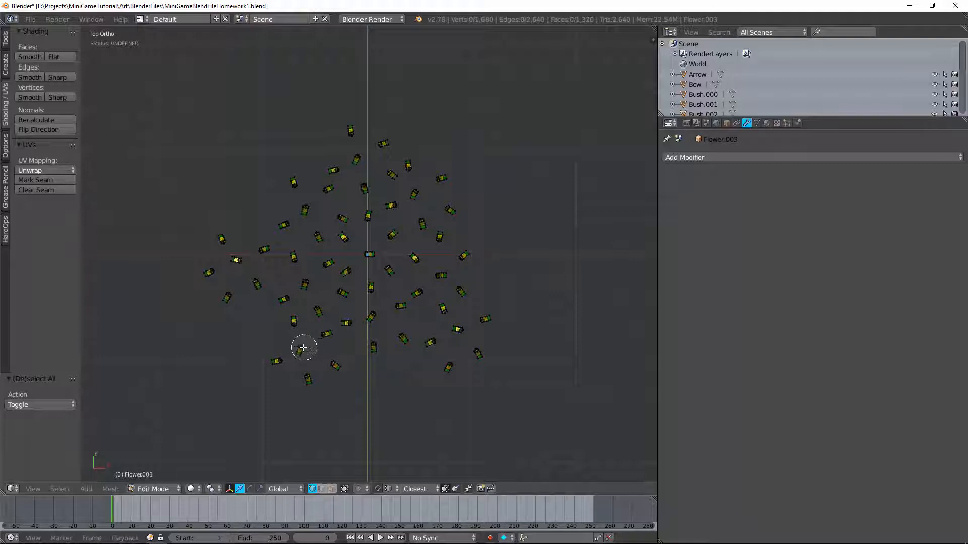
click(232, 262)
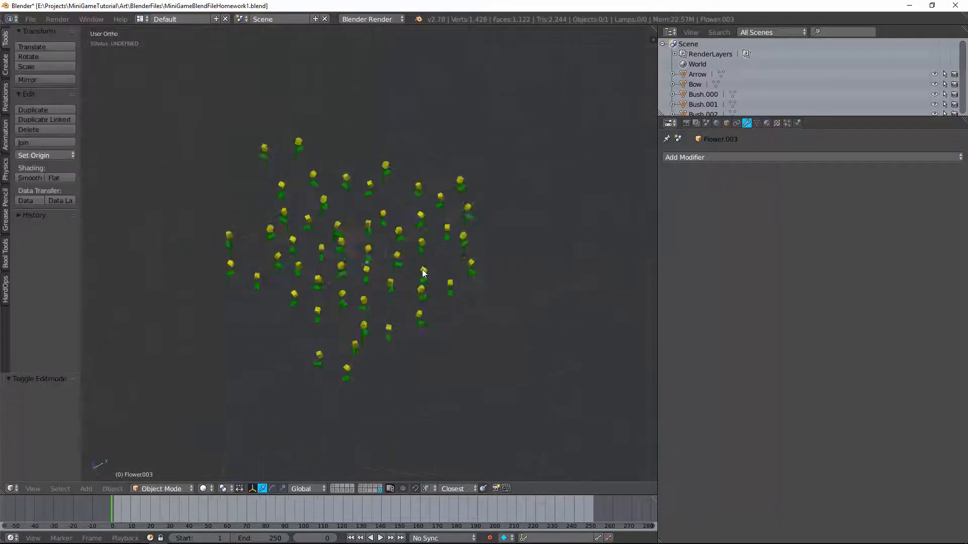
key(Tab)
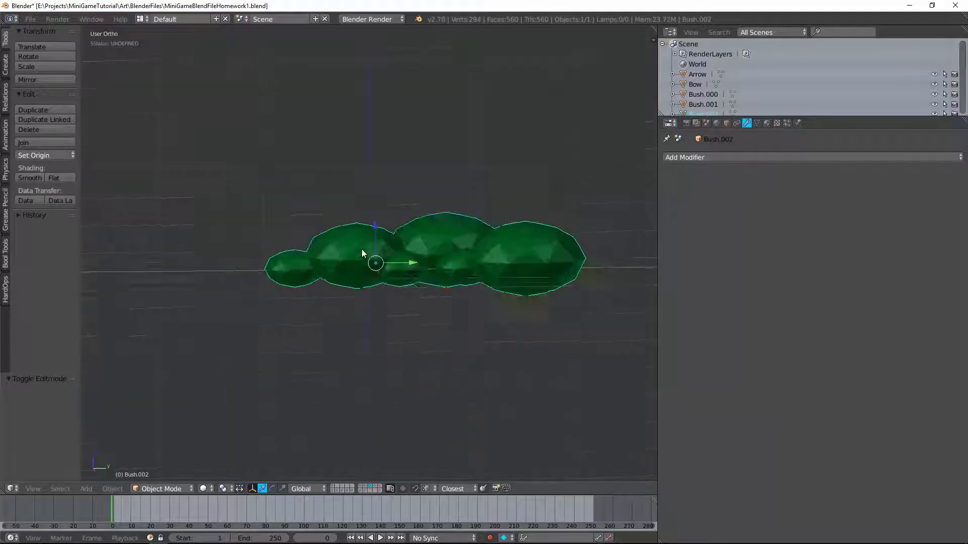
Raise the whole Bush.002 mesh along Z in side view so its underside rests on the origin line
key(KP_3)
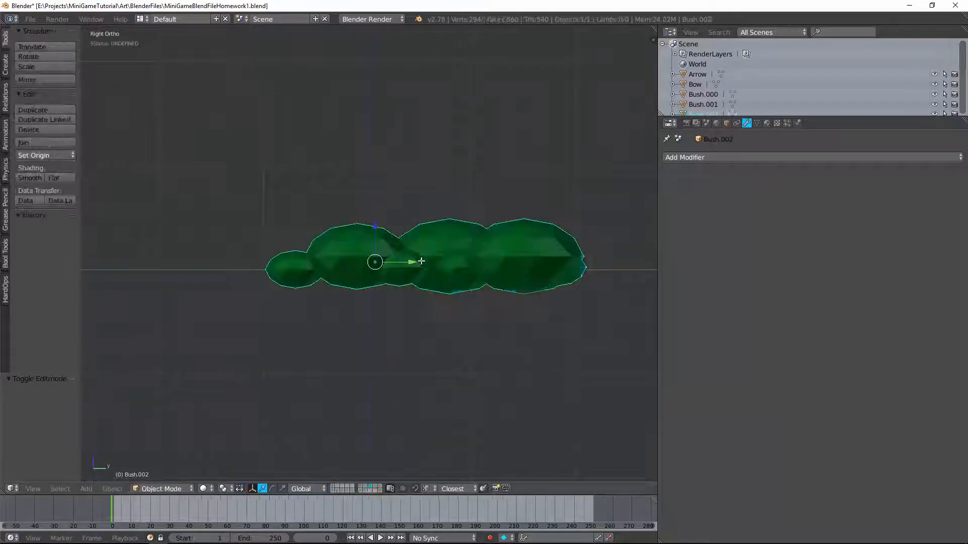
key(Tab)
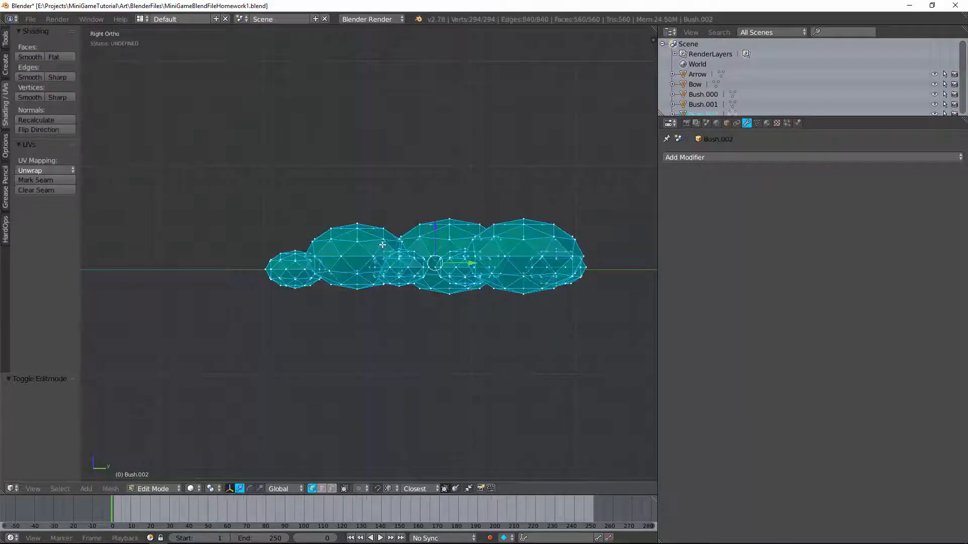
drag(435, 263, 436, 194)
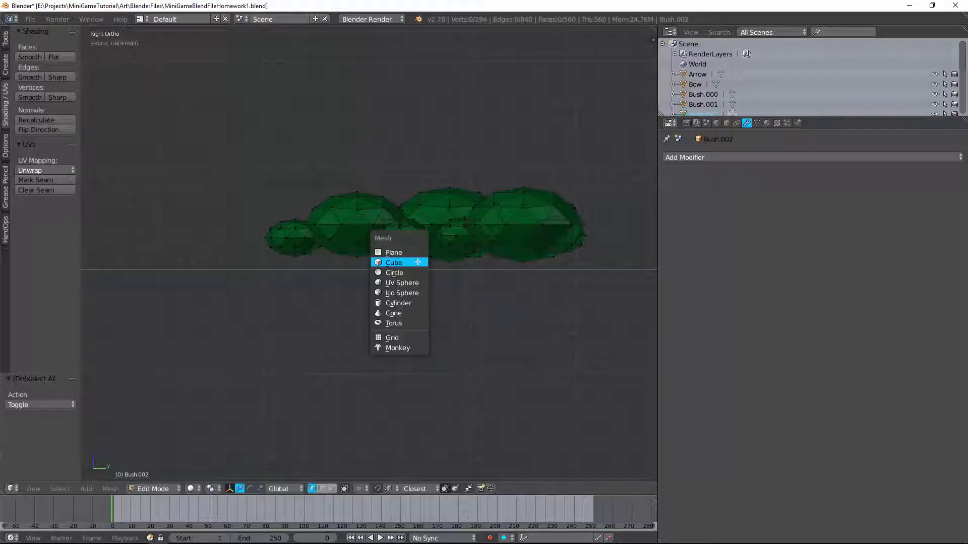
Add cubes to the bush mesh and shape them into thin brown trunks placed beneath the foliage
click(394, 262)
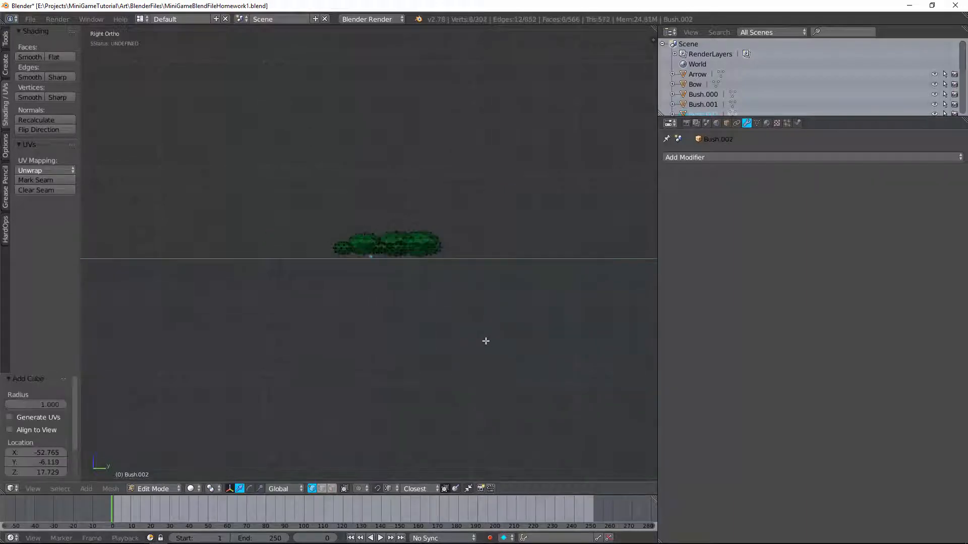
click(85, 488)
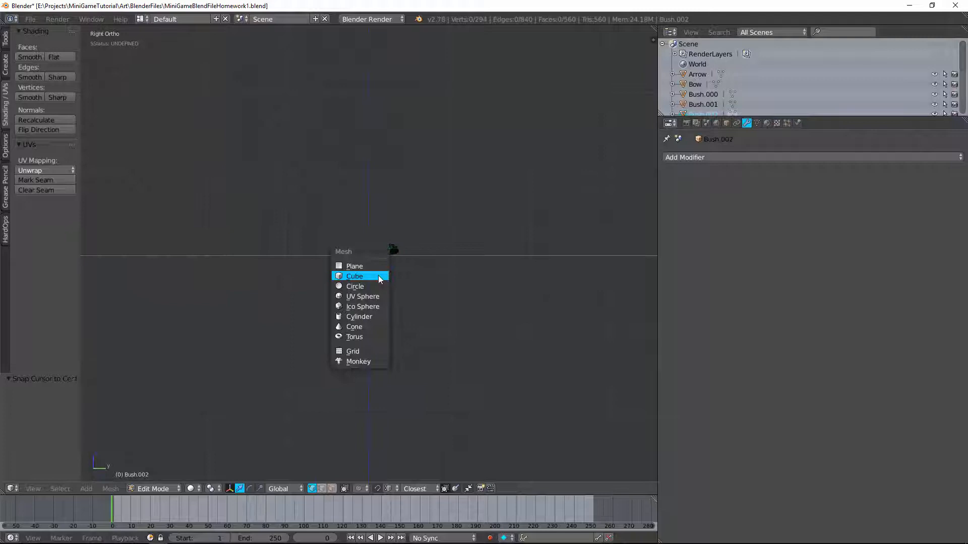
click(354, 276)
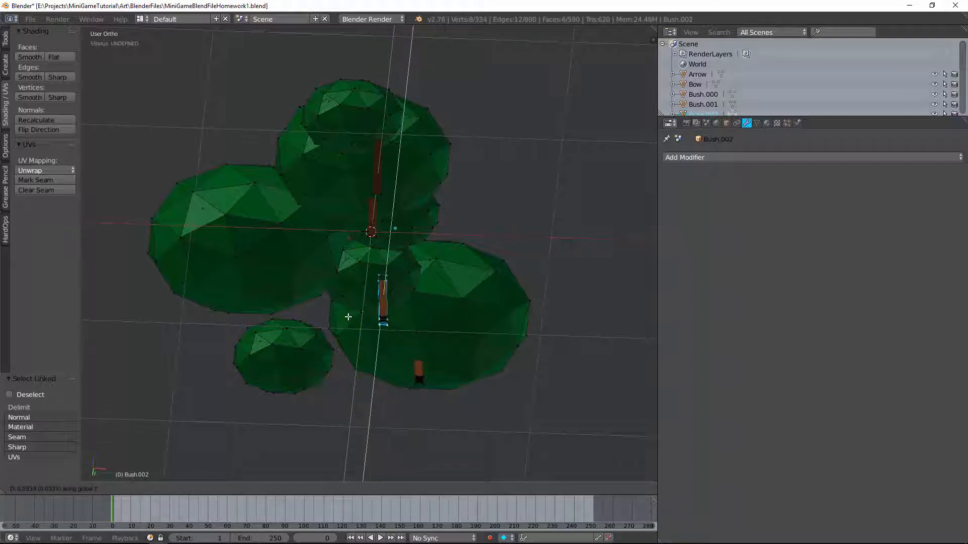
drag(383, 296, 241, 302)
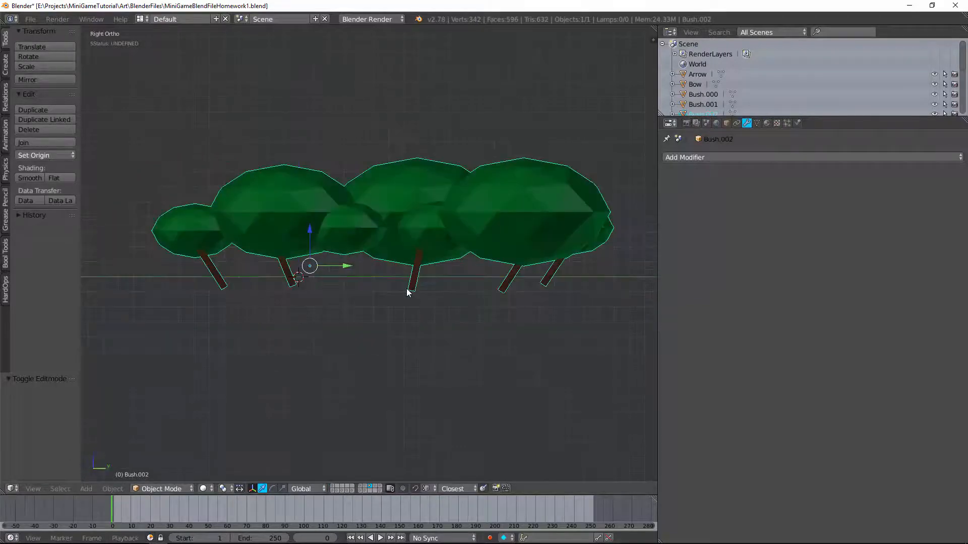
Shift the whole trunked bush mesh slightly relative to its origin and return to Object Mode
key(Tab)
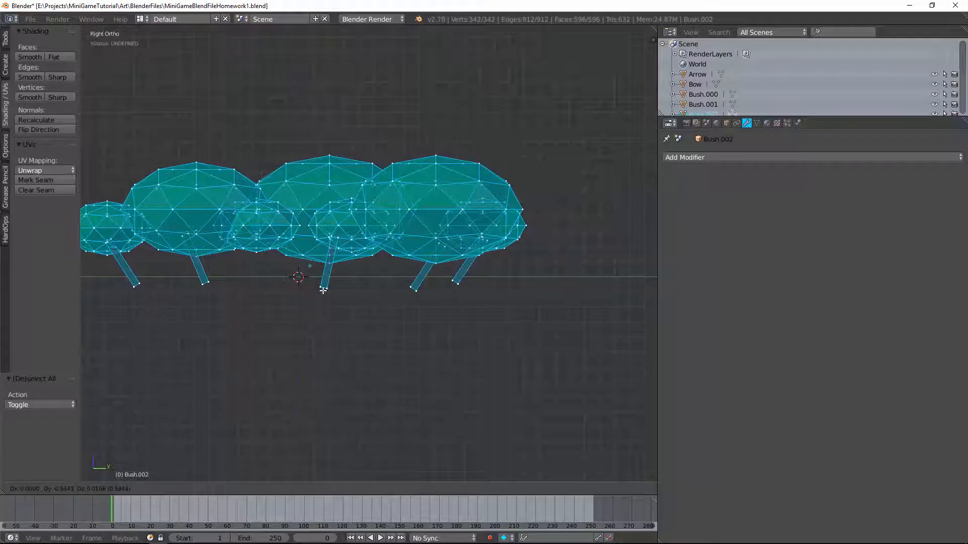
key(Tab)
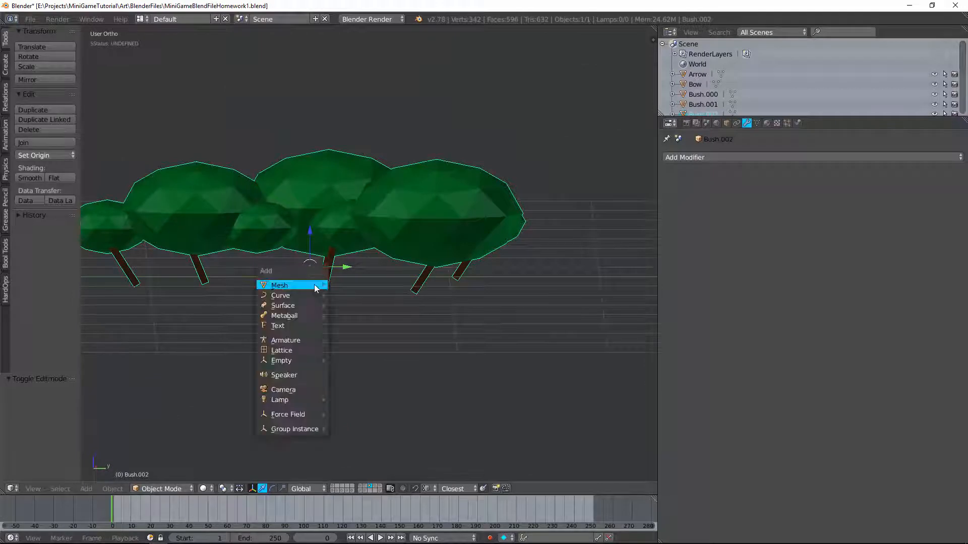
click(279, 284)
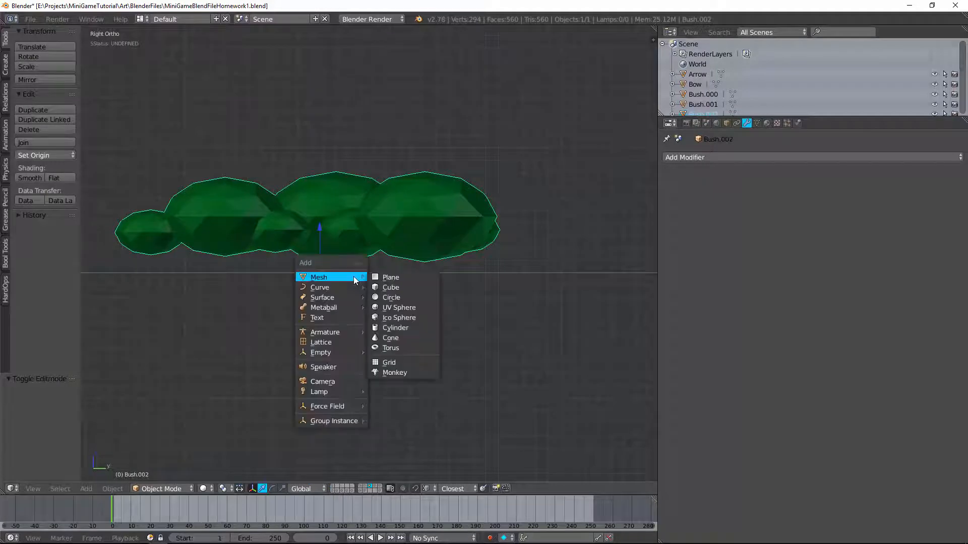
Add and discard a temporary mesh, then lower all Bush.002 foliage about 0.25 along Z
click(390, 277)
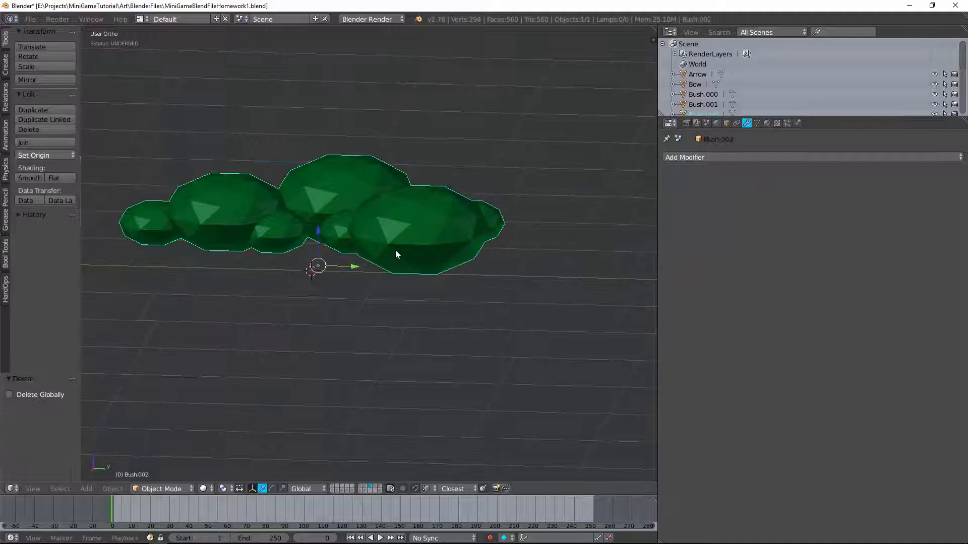
key(Tab)
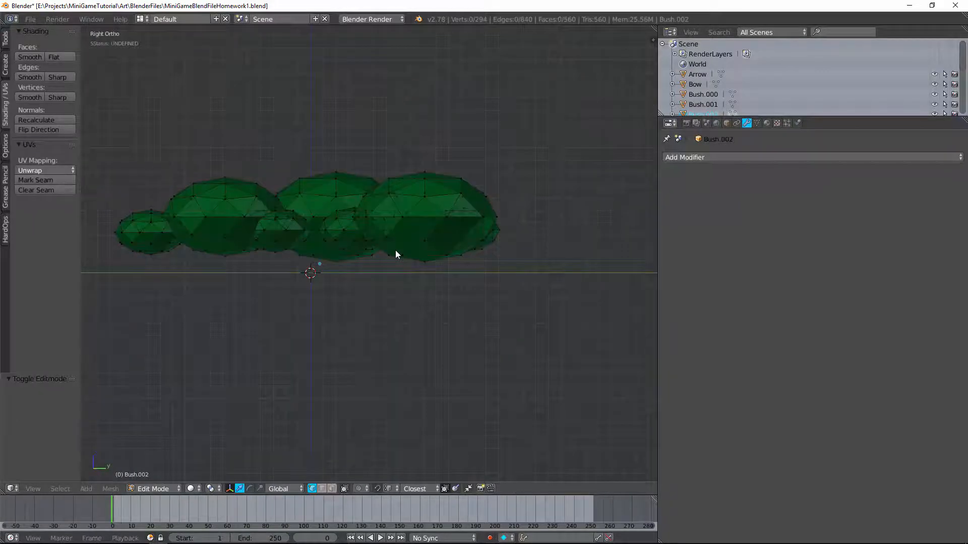
key(a)
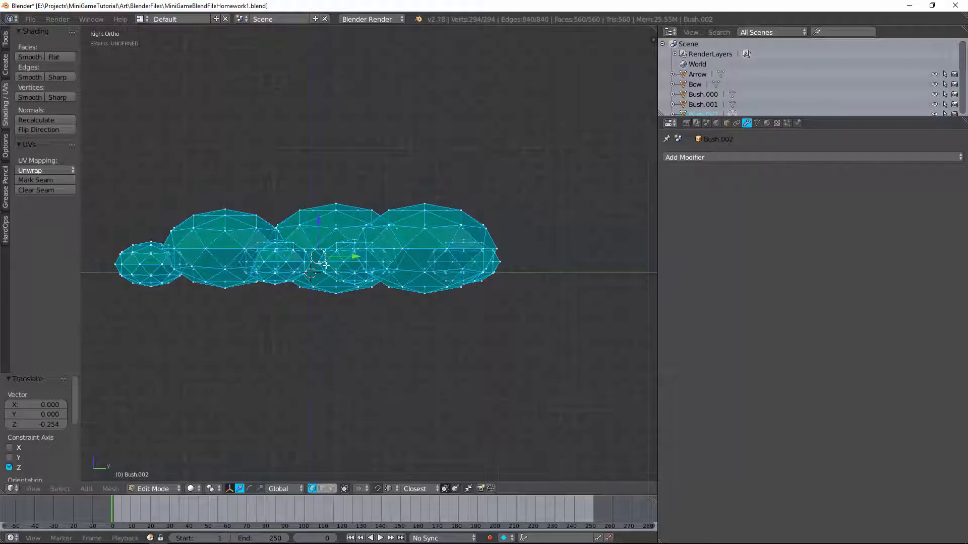
key(Tab)
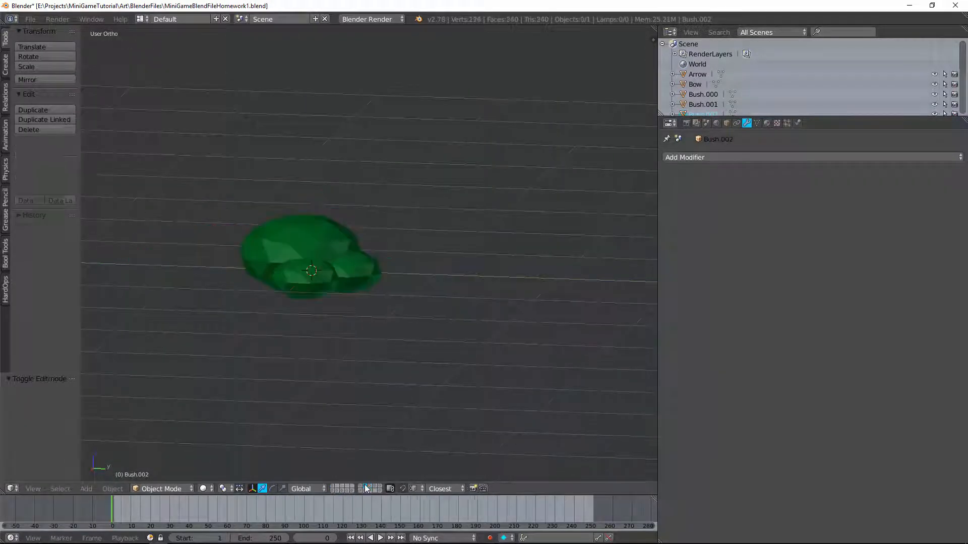
Select the Bush.002 clump ready for export
click(311, 272)
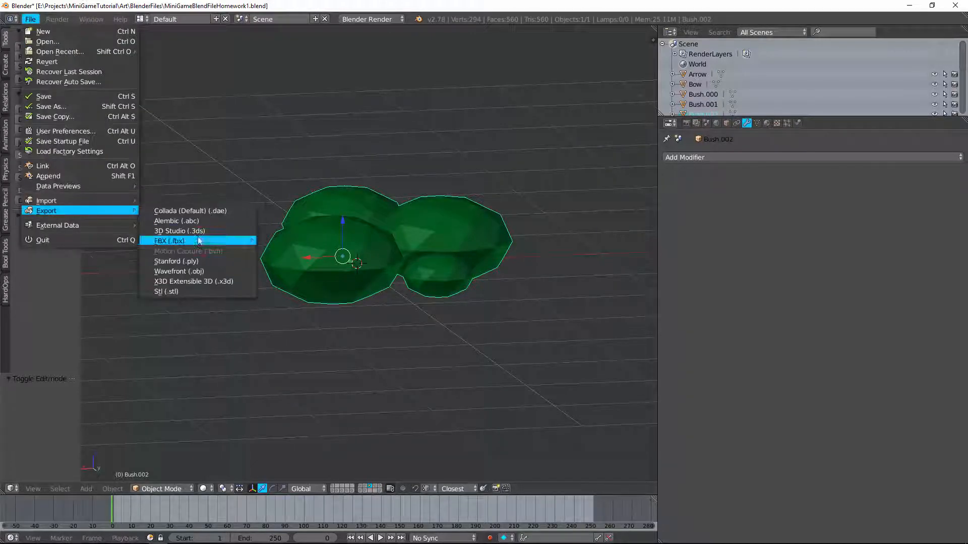
Export the bush as FBX over Models/Bush.002.fbx with Selected Objects and Apply Transform enabled
click(169, 241)
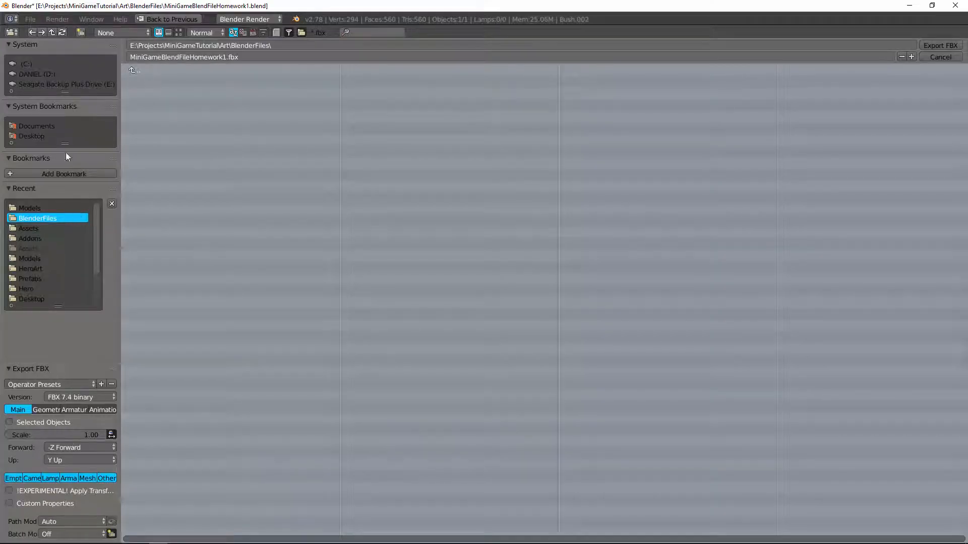
click(133, 69)
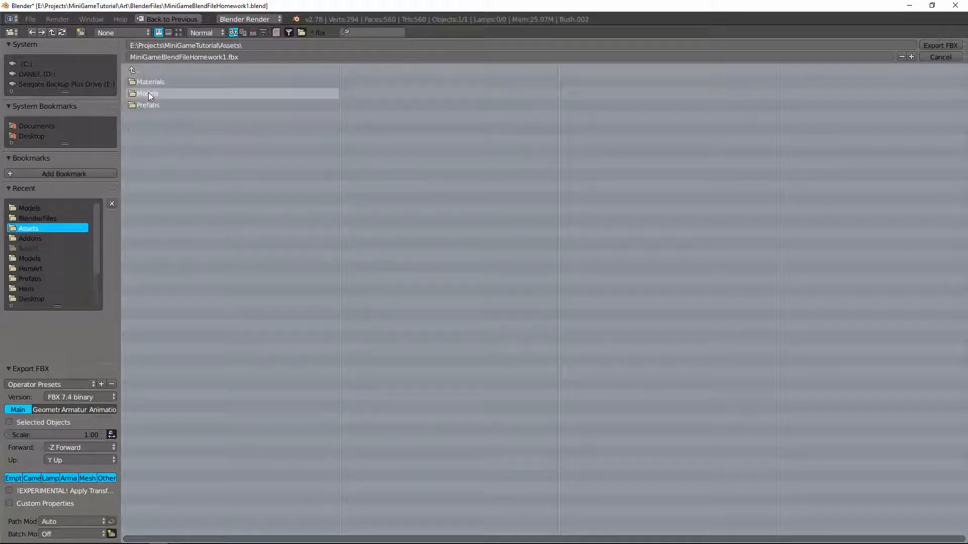
double_click(148, 93)
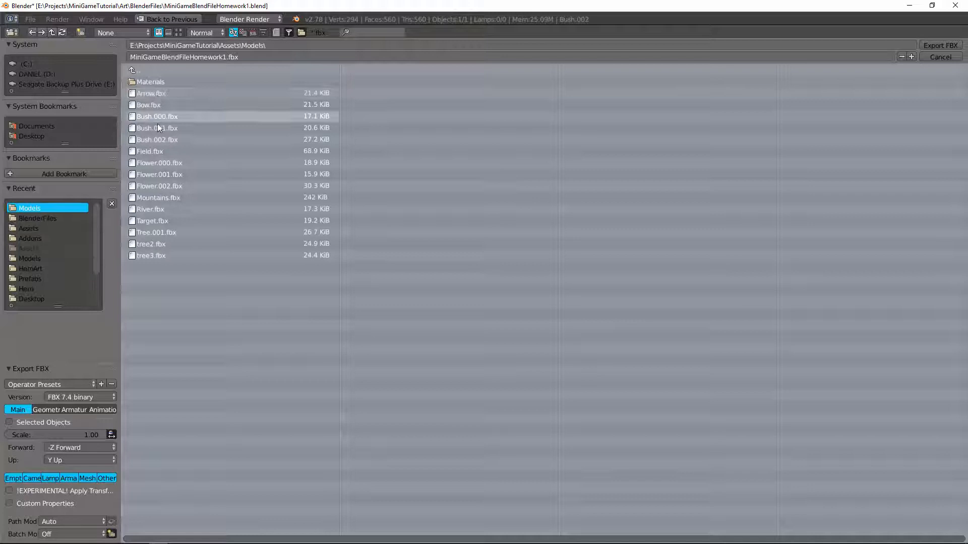
click(157, 139)
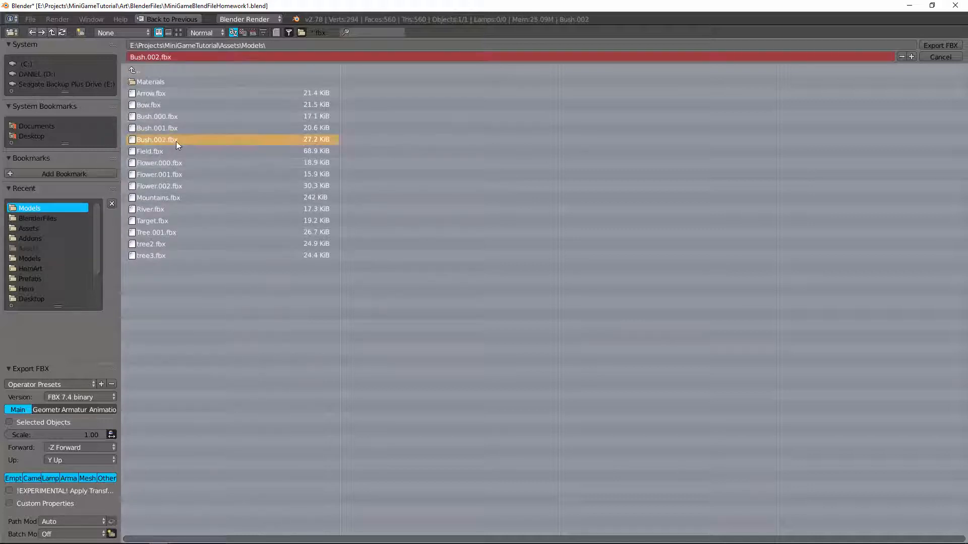
click(9, 422)
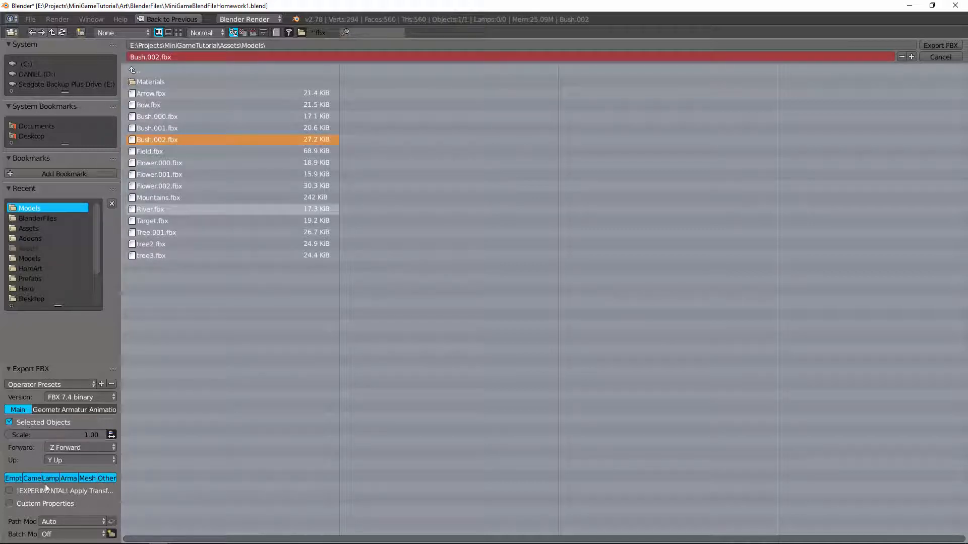
click(9, 491)
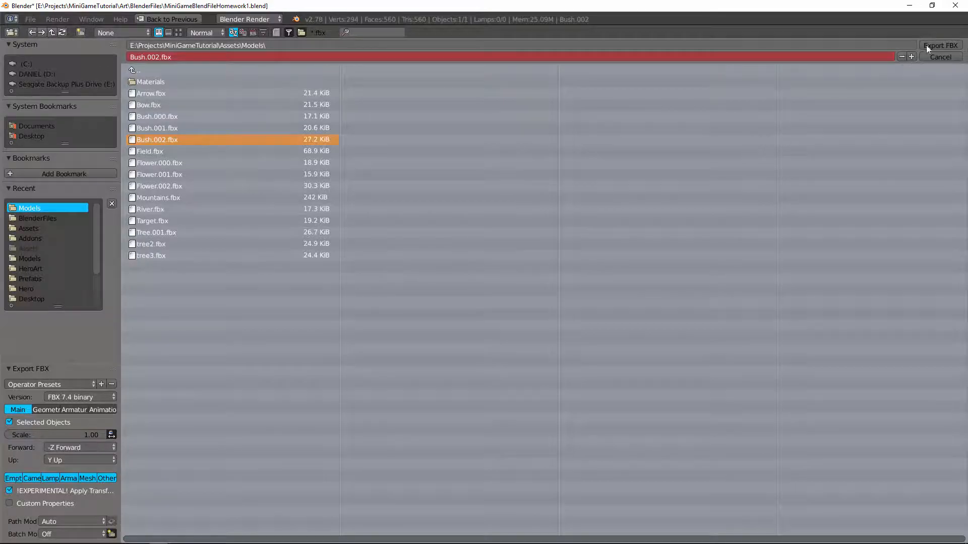
click(940, 46)
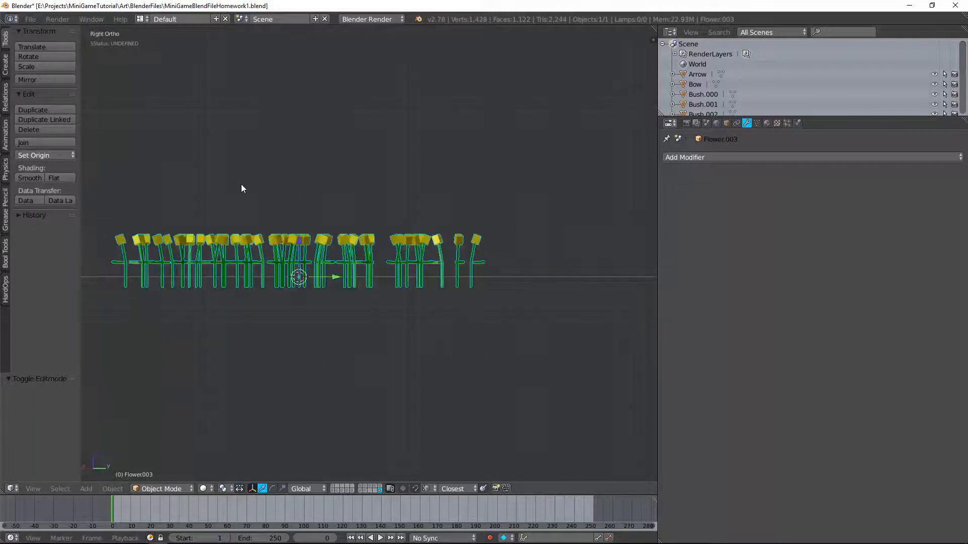
Begin exporting the Flower.003 patch from the File menu
click(29, 19)
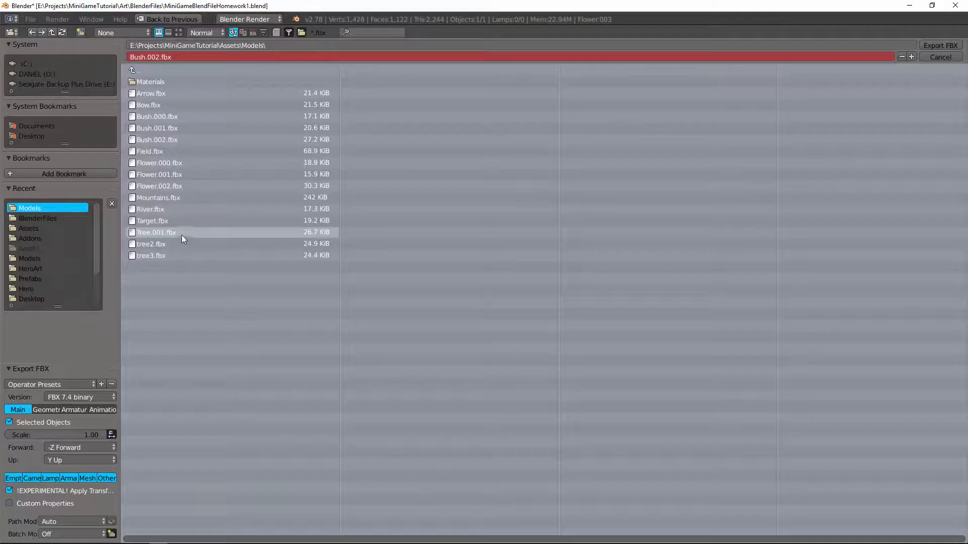
mouse_move(166, 189)
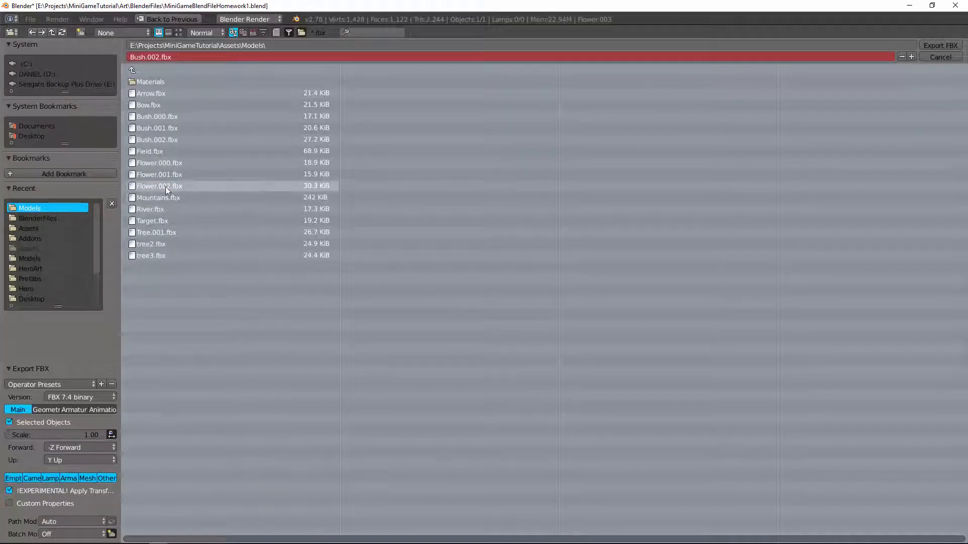
Export the flower patch as FBX over Flower.002.fbx in the Models folder
click(160, 186)
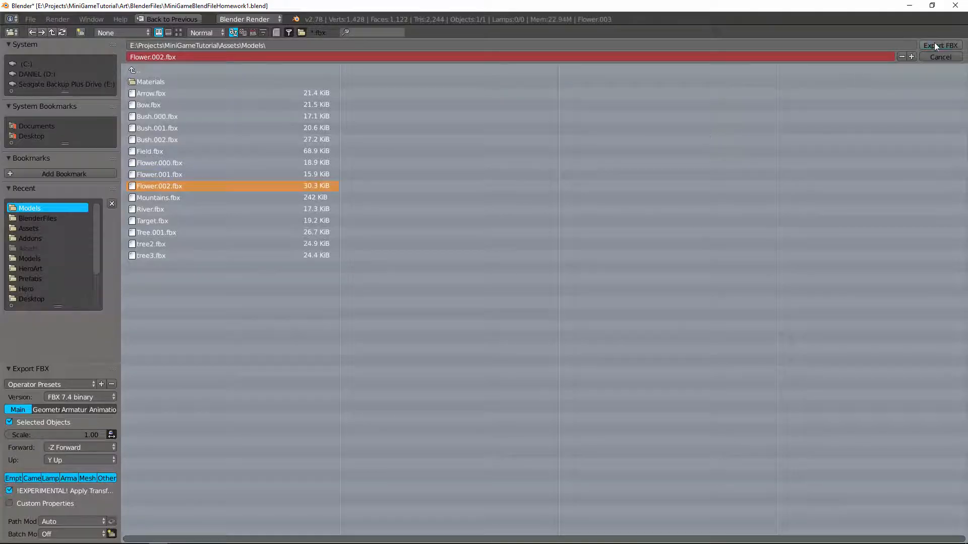
click(939, 45)
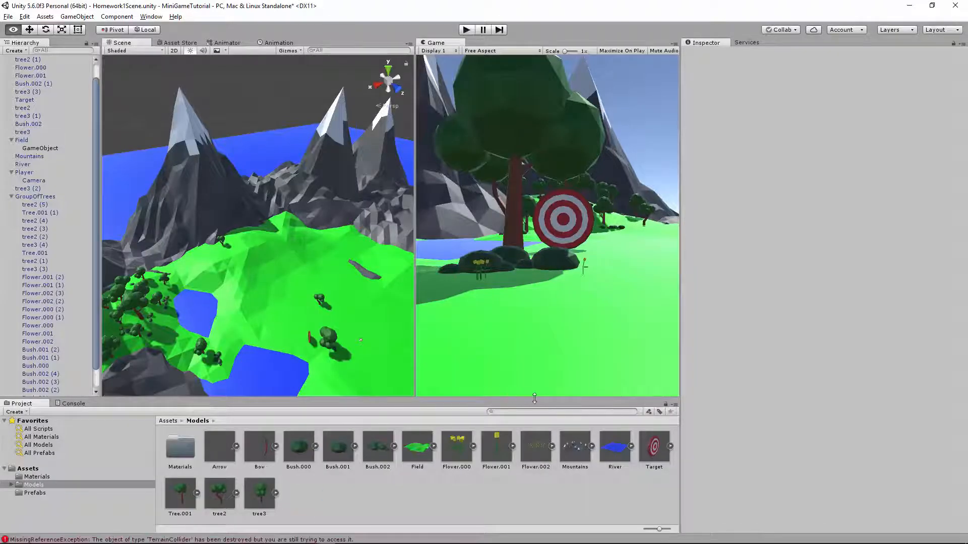
Lower the Flower.002 (3) instance along Y onto the grass beside the bush
click(534, 447)
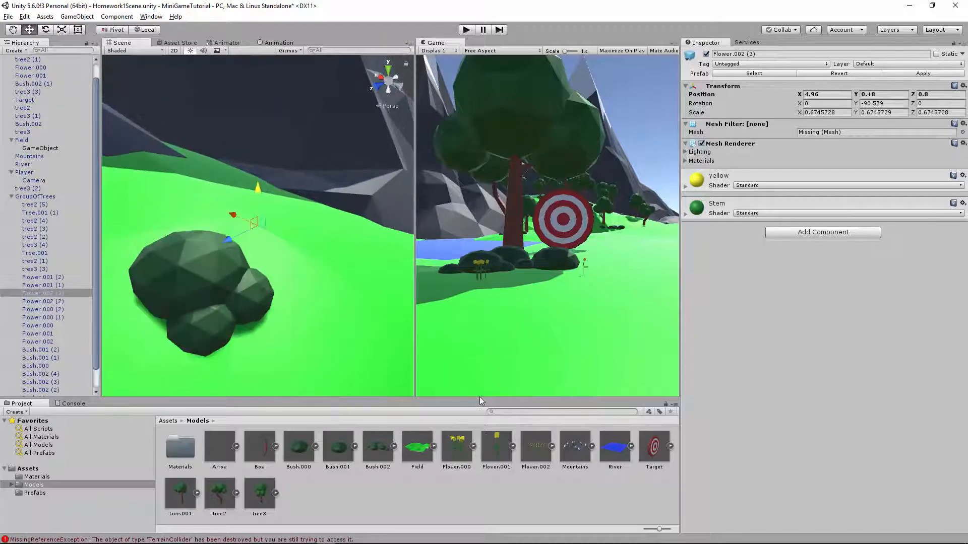
click(536, 446)
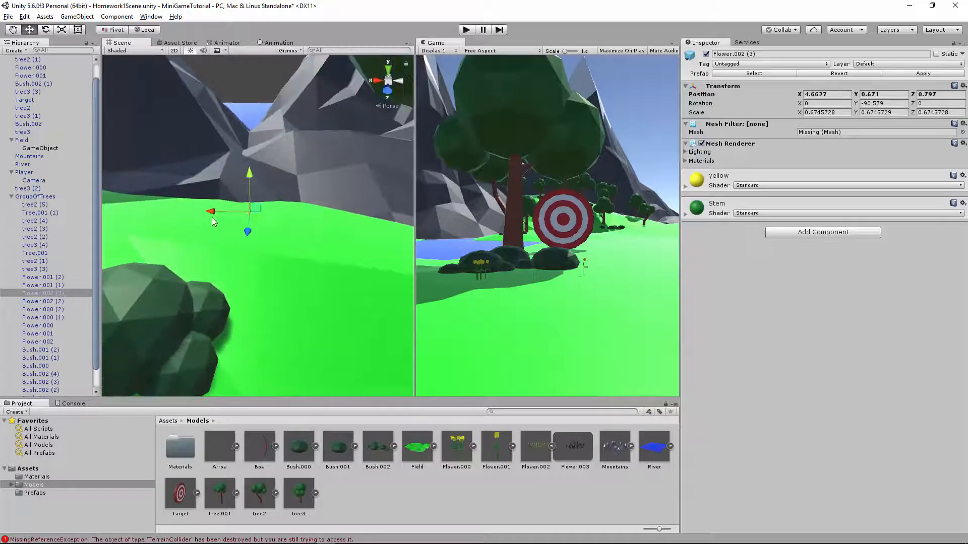
drag(248, 206, 270, 352)
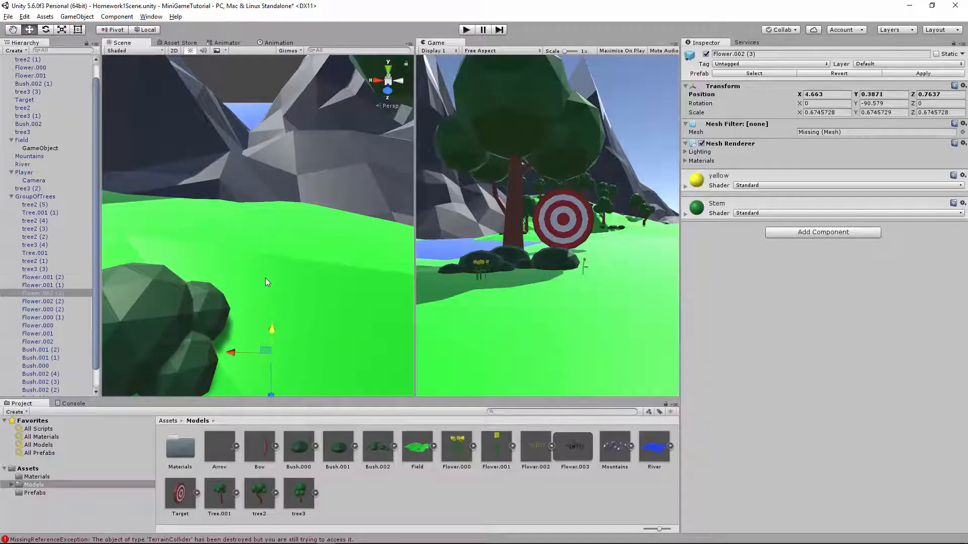
drag(266, 282, 342, 325)
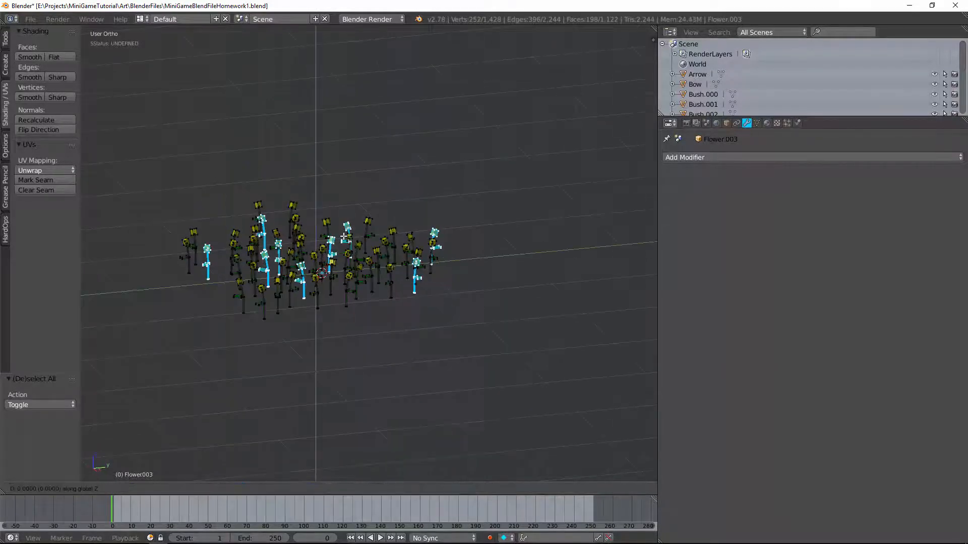
Leave Edit Mode after raising the flowers 0.09 in Z and start a new export
key(Tab)
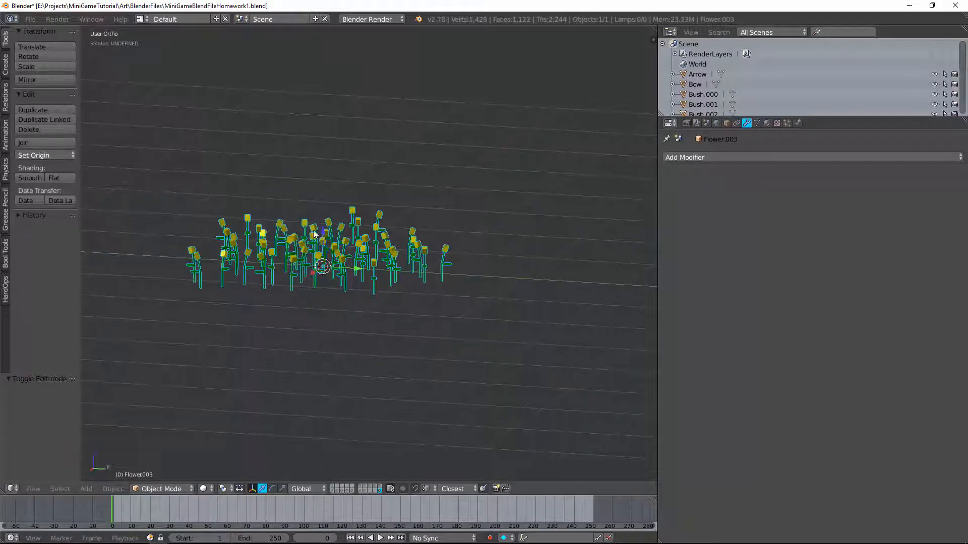
click(29, 20)
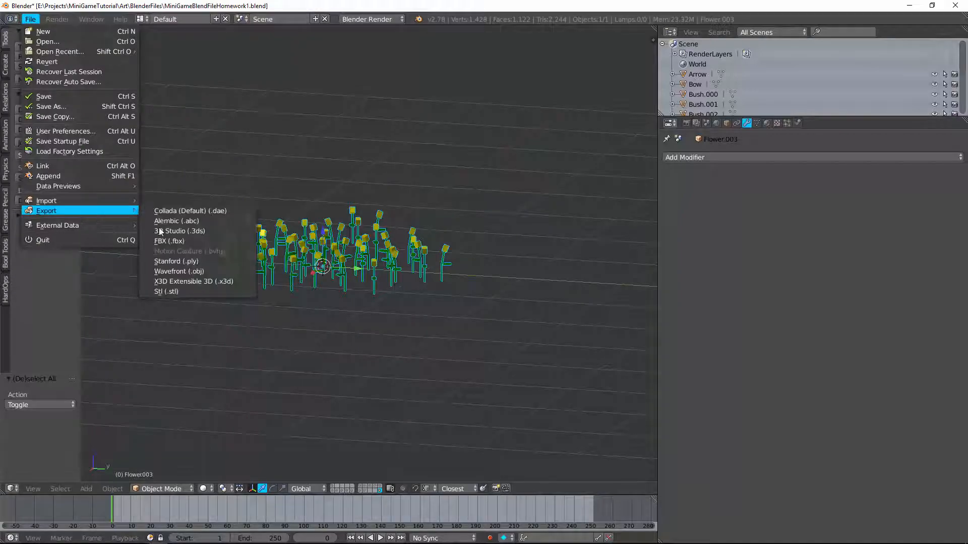
Re-export the adjusted patch as FBX over Flower.002.fbx
click(168, 241)
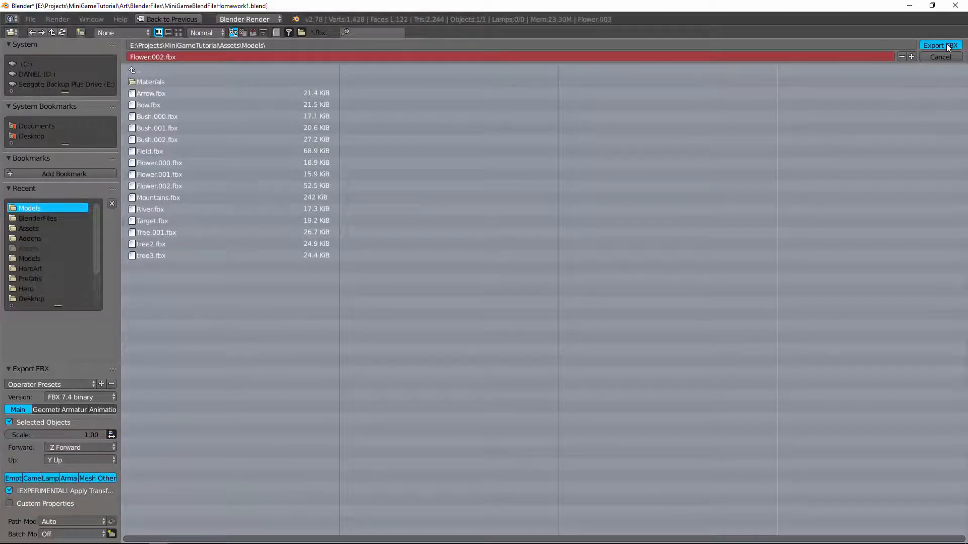
click(940, 45)
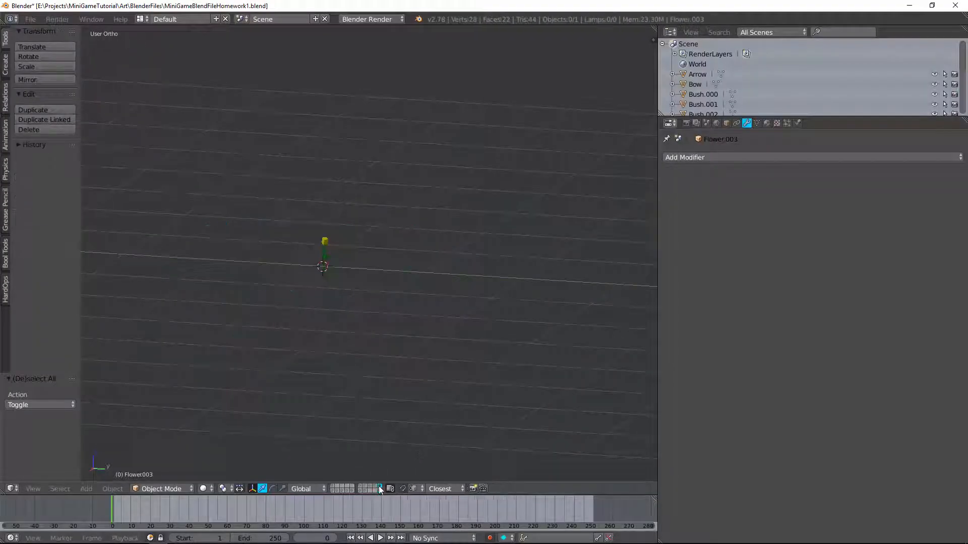
Export the single-flower model as FBX over its matching file in Models
click(29, 18)
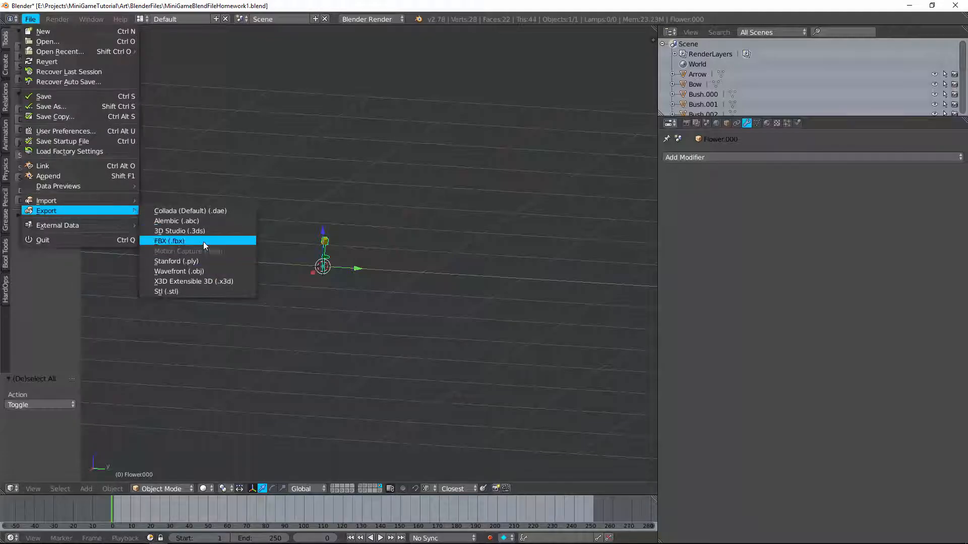
click(170, 241)
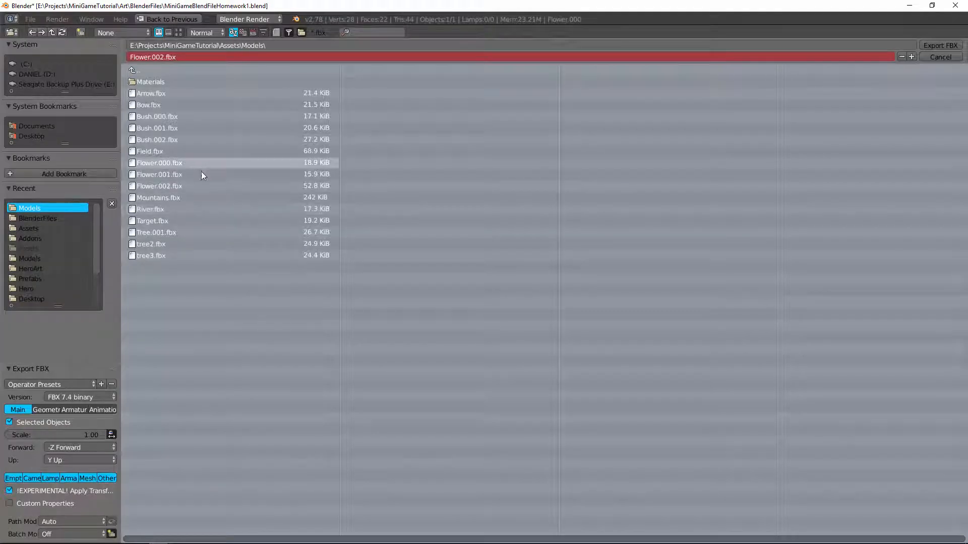
click(158, 174)
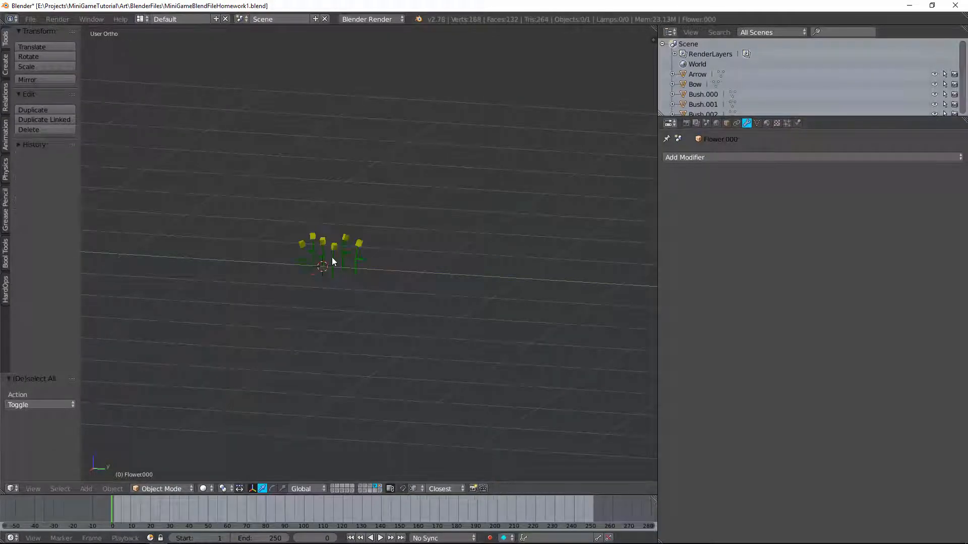
Export the small flower-cluster model as FBX over its matching file
click(30, 19)
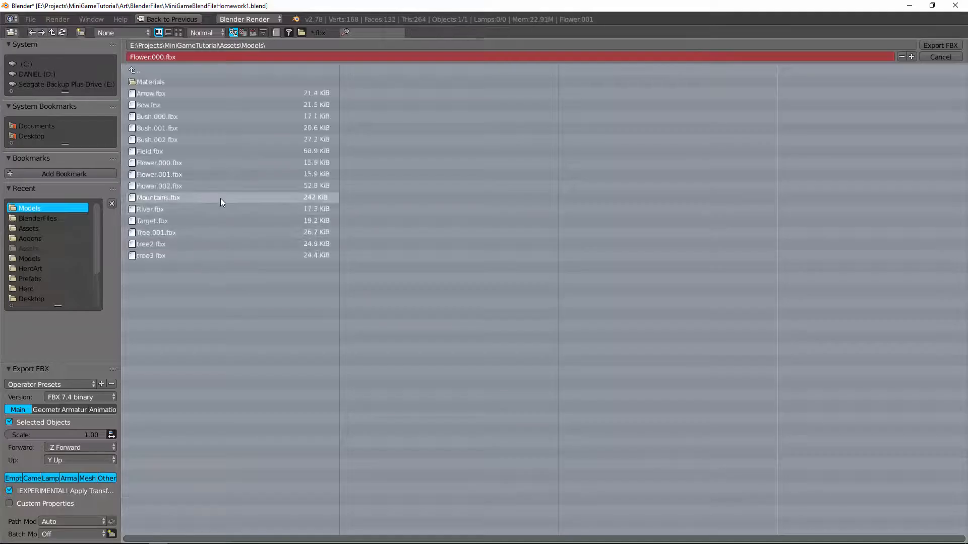
click(158, 174)
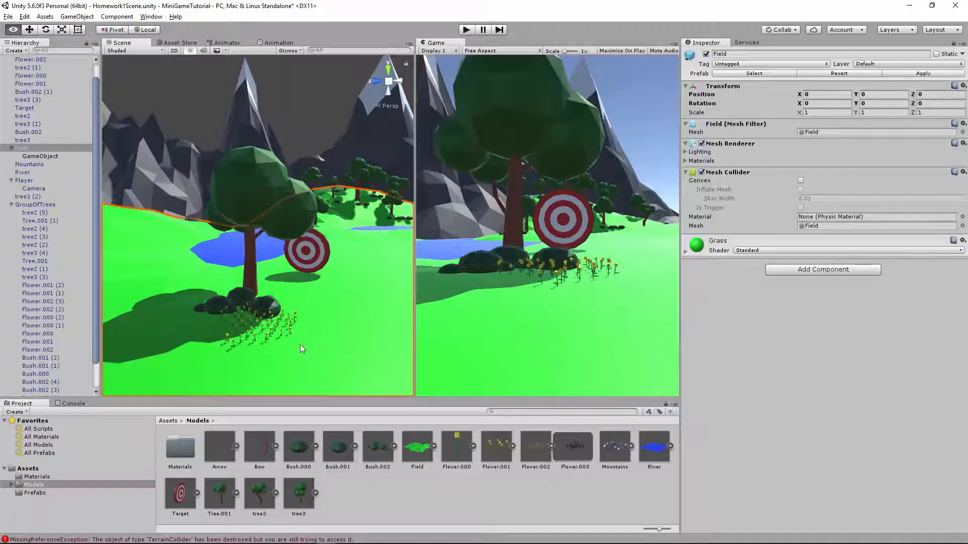
Pan the Scene view across the field to inspect the reimported flowers near the bushes
click(253, 327)
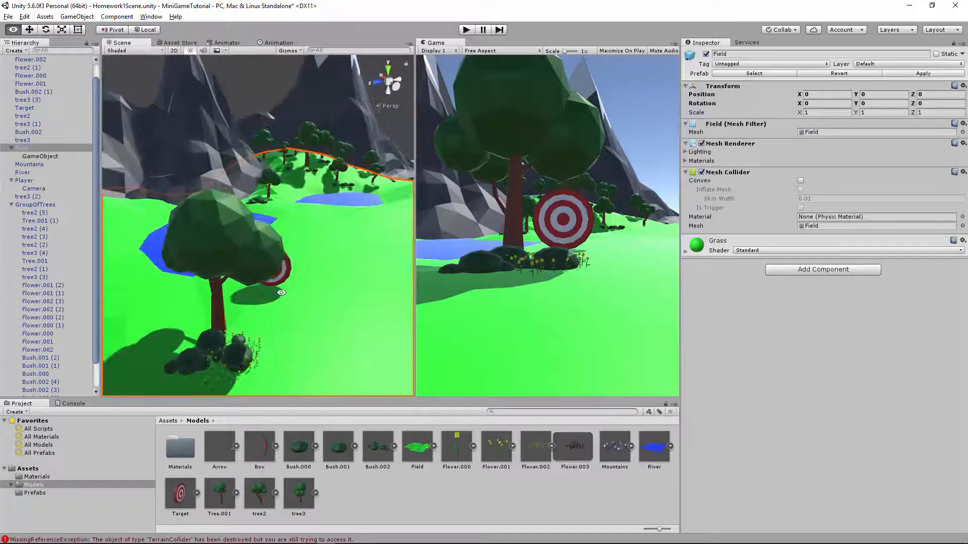
drag(282, 292, 236, 221)
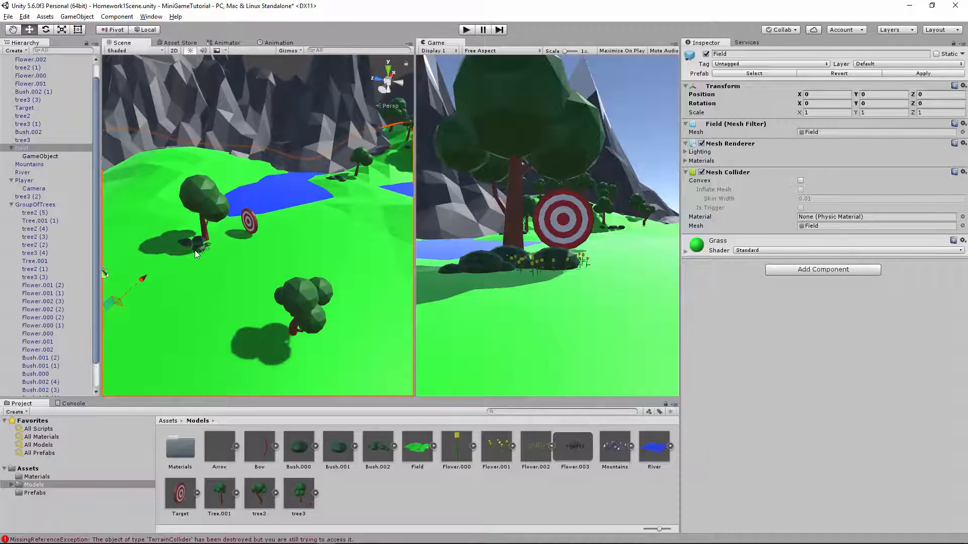
click(194, 242)
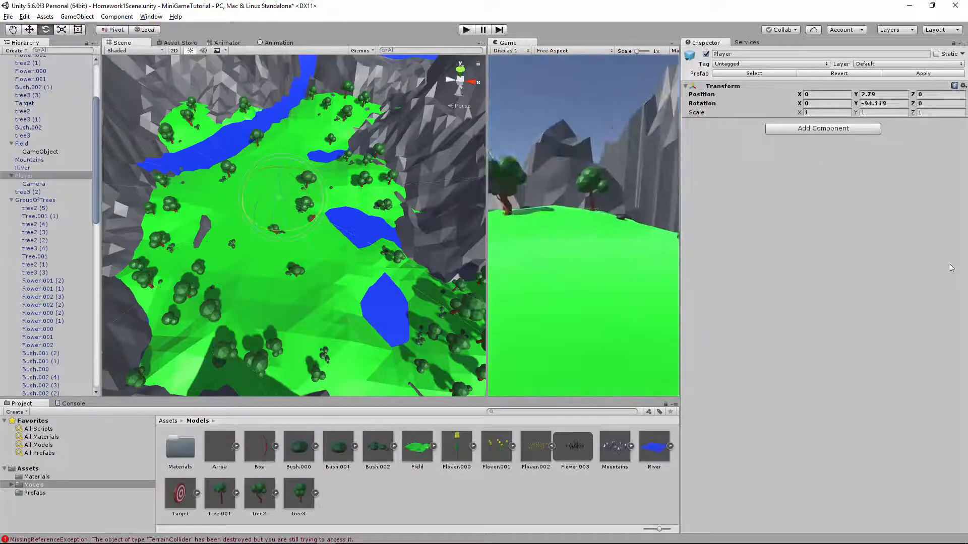
Select scene objects near the targets while placing the duplicated Target copies
click(194, 189)
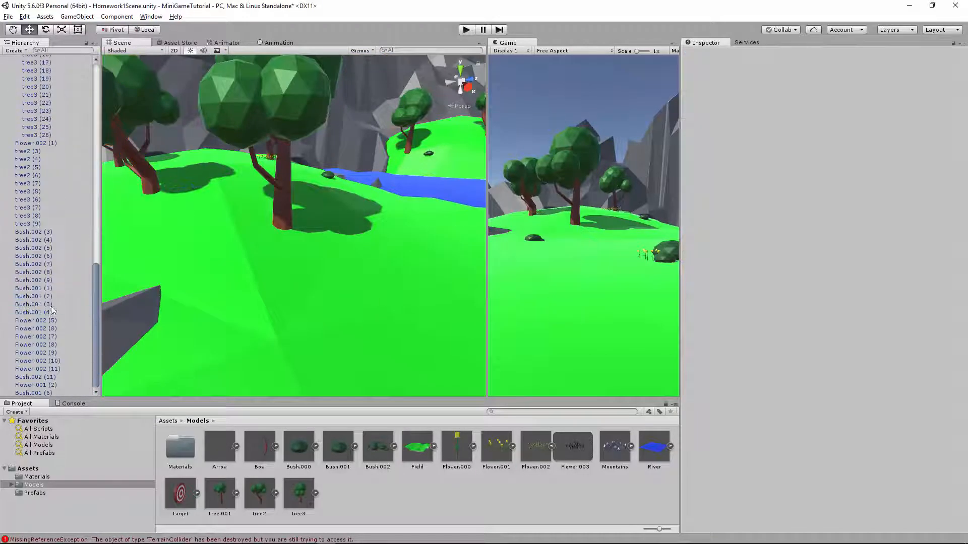
click(276, 172)
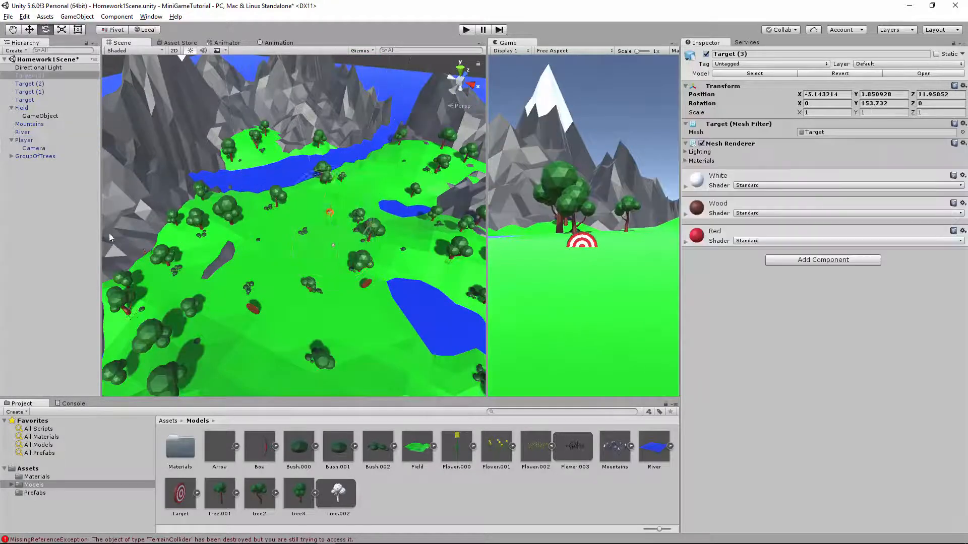
Preview from the Player object, then select the newest Target (3) copy
click(30, 92)
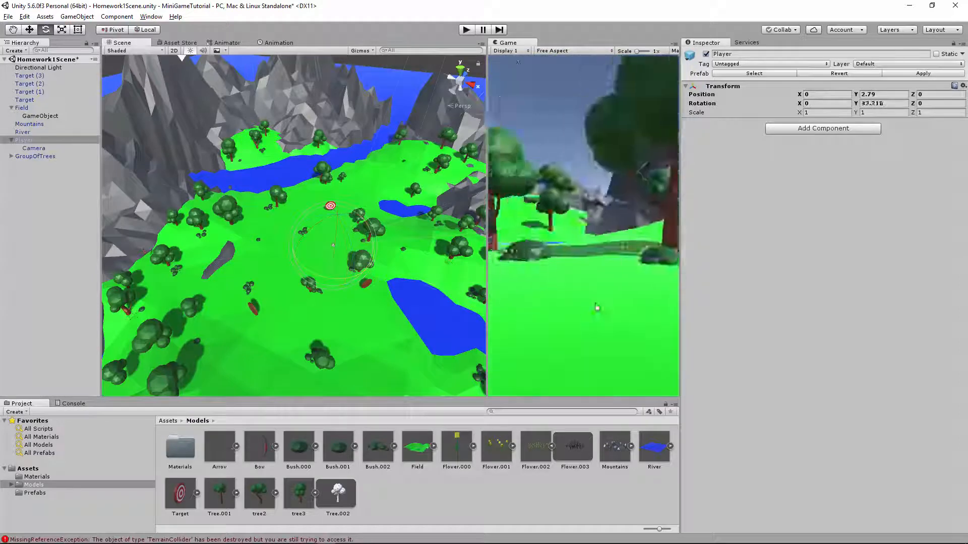
click(29, 76)
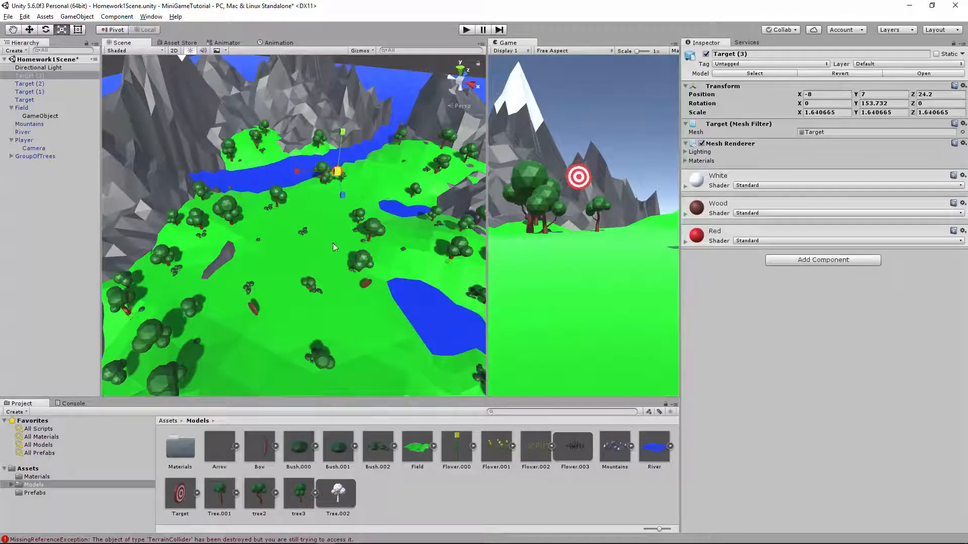